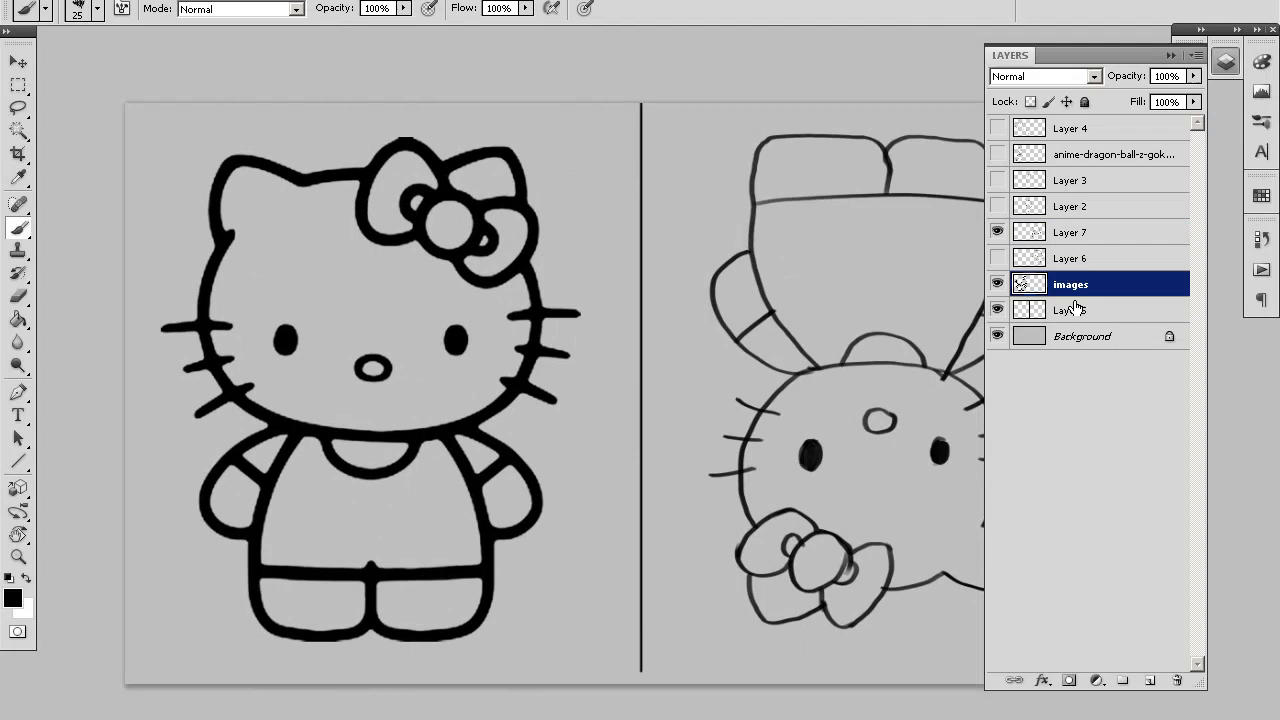
# Step: Select the Brush tool to sketch the inverted Hello Kitty copy
pyautogui.click(17, 62)
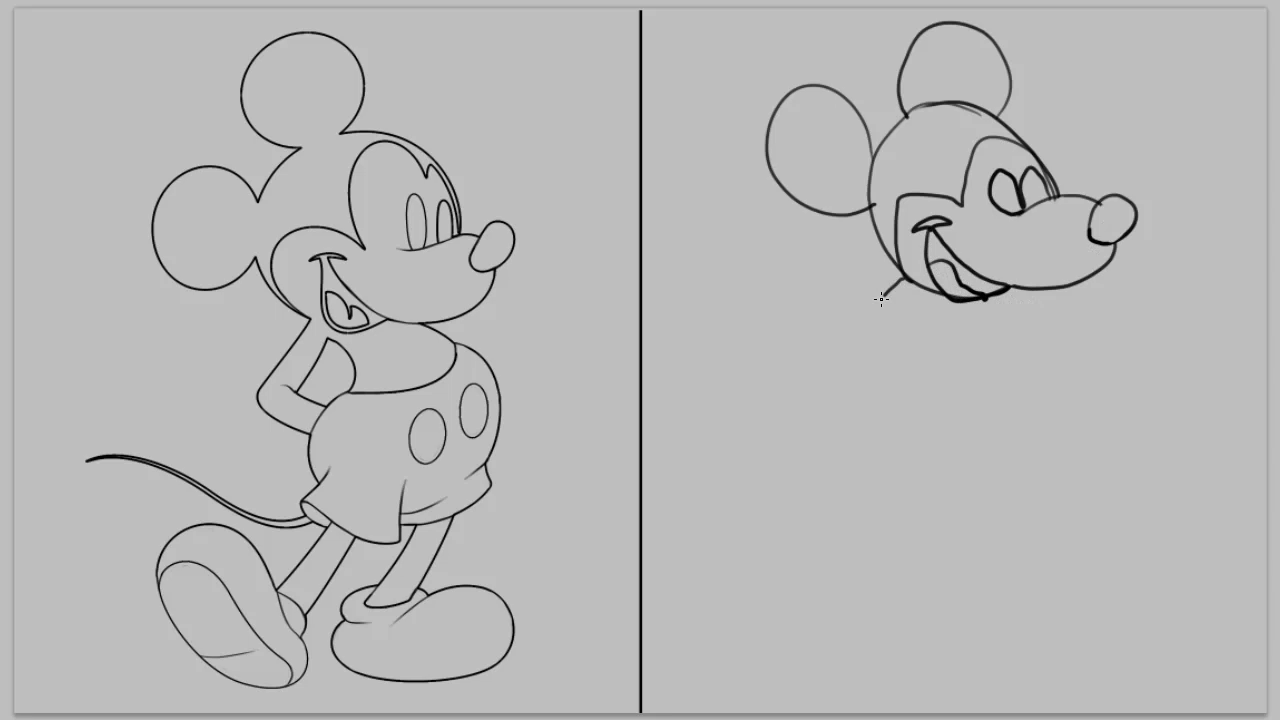
# Step: Sketch more of Mickey's head freehand on the right of the divider
pyautogui.moveTo(900, 300); pyautogui.dragTo(1020, 520)
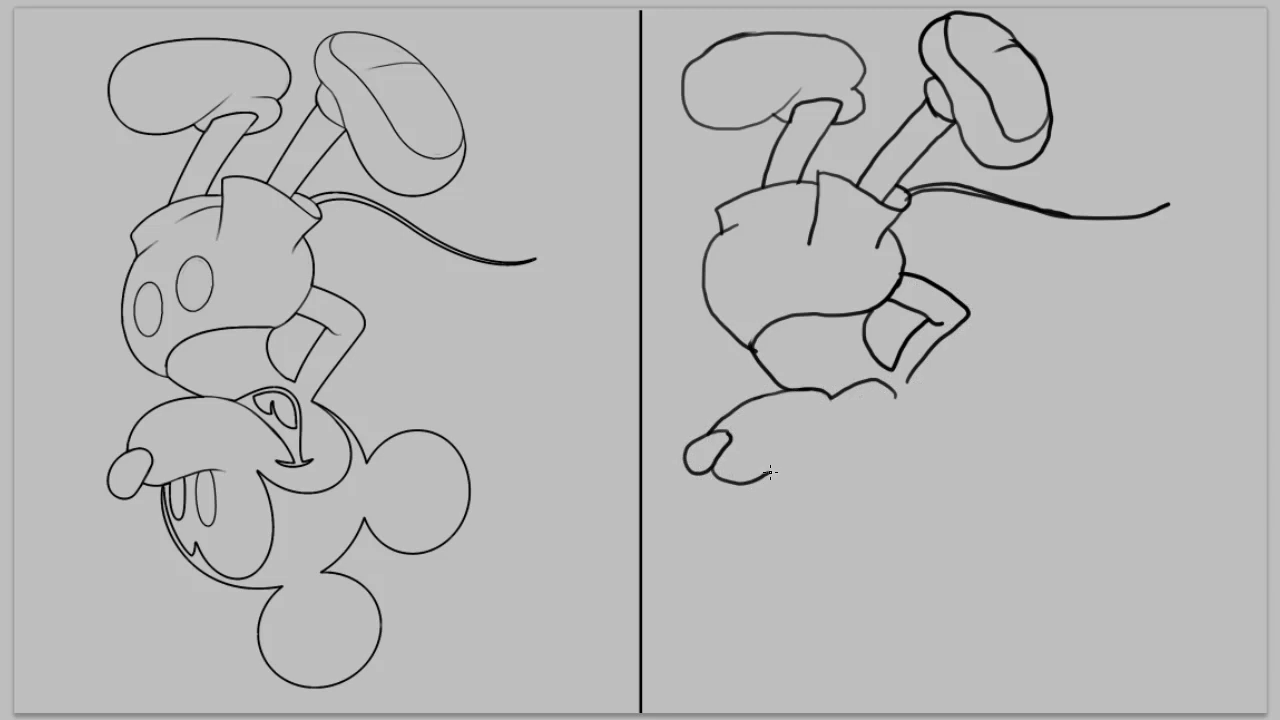
# Step: Continue sketching the upside-down Mickey copy's feet, shorts and arm
pyautogui.moveTo(780, 470); pyautogui.dragTo(890, 450)
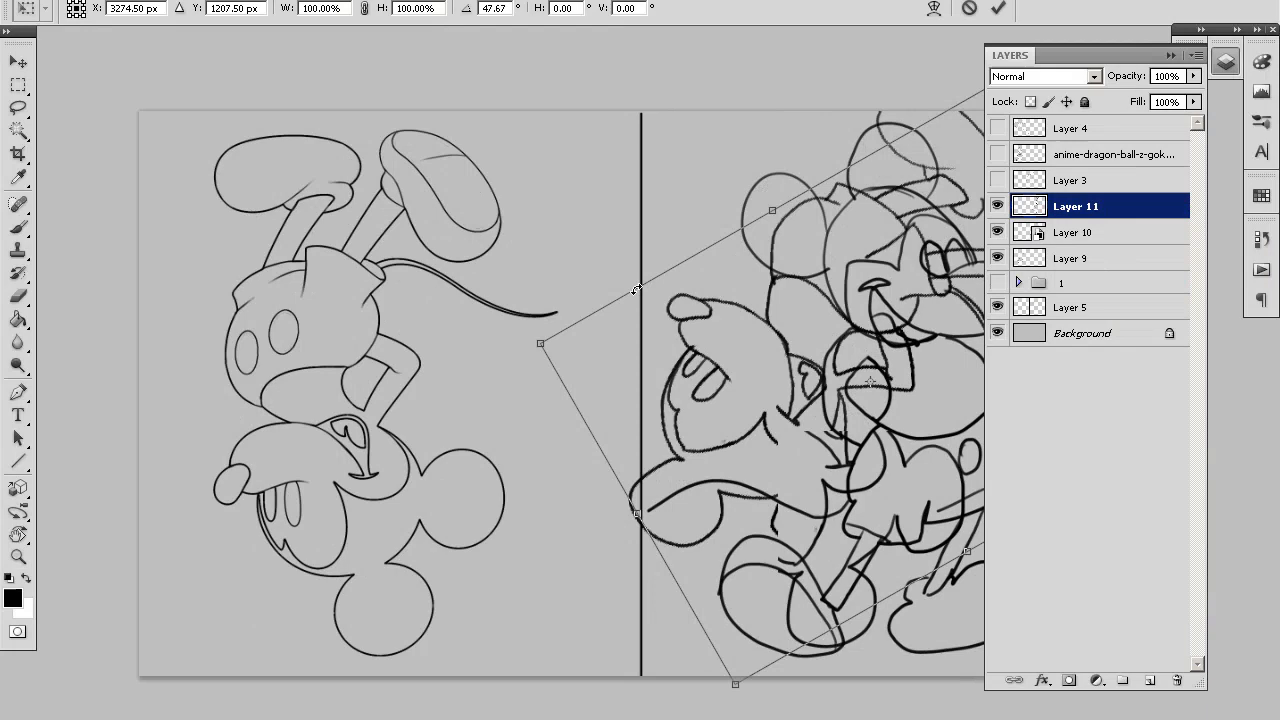
# Step: Commit the rotation of the freehand Mickey drawing layer
pyautogui.click(1075, 232)
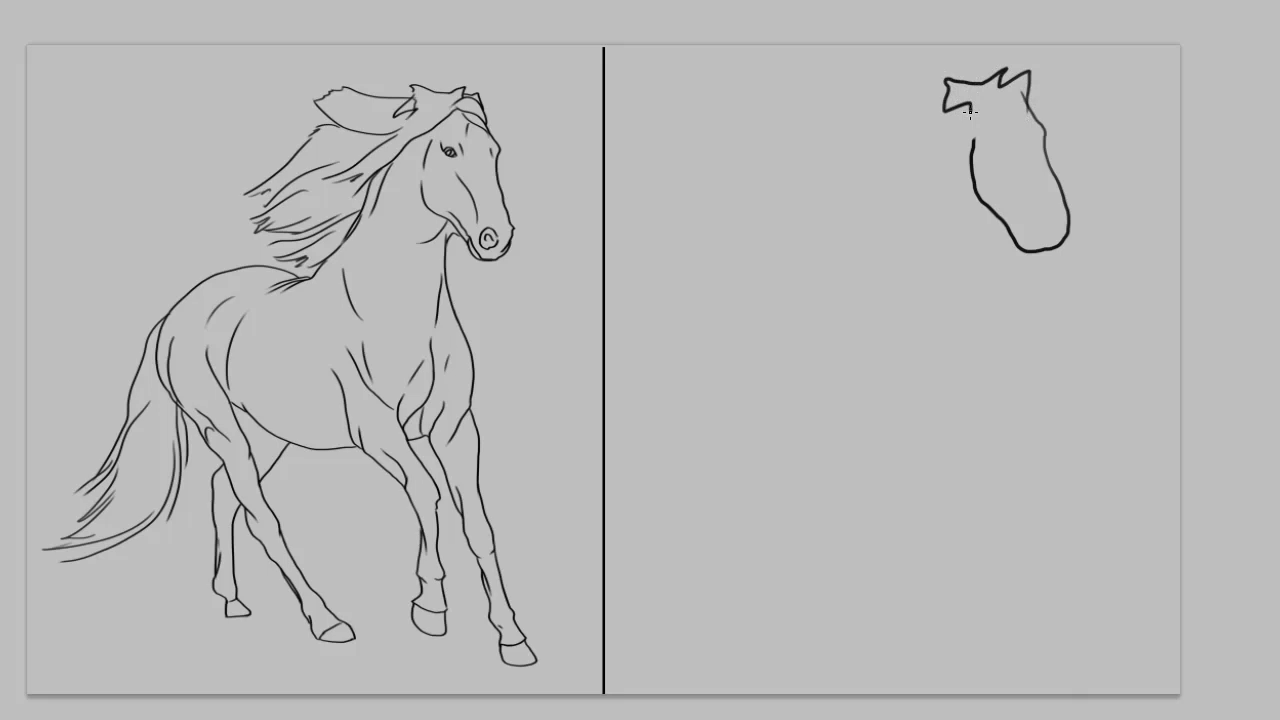
# Step: Continue outlining the horse's head on the right half
pyautogui.moveTo(975, 130); pyautogui.dragTo(1020, 225)
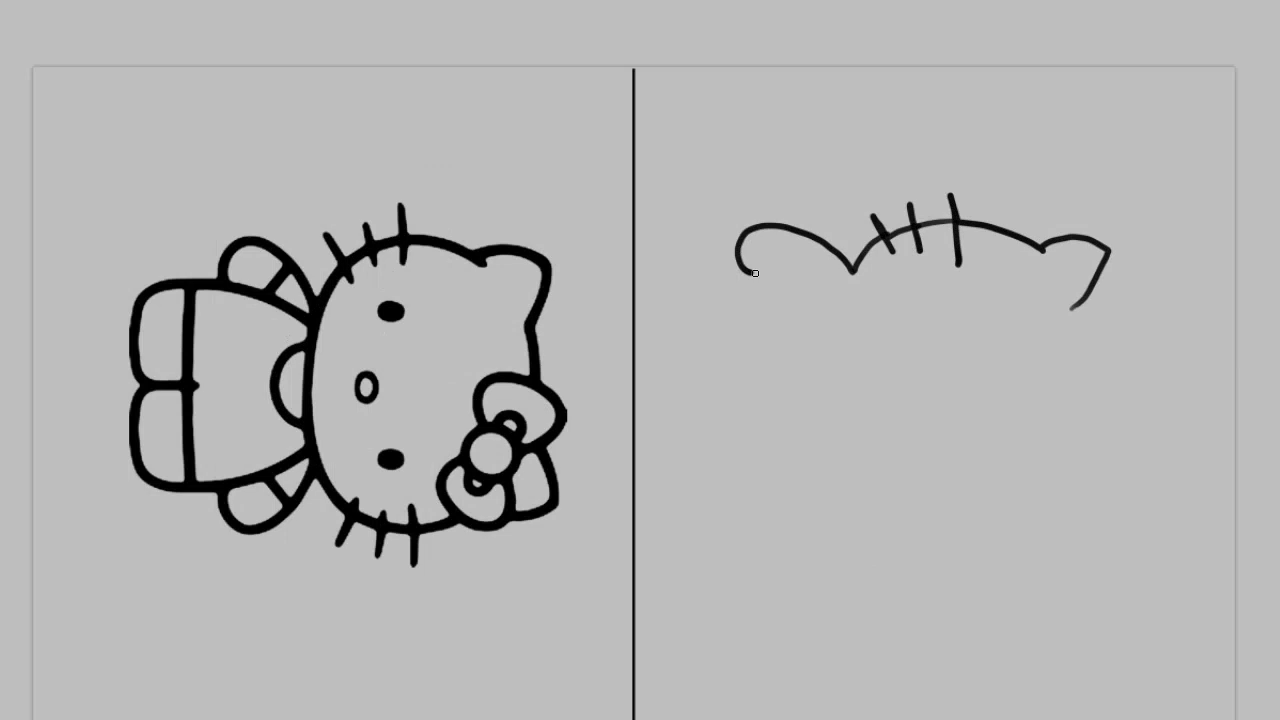
# Step: Draw the ear and whisker outline of the upside-down Hello Kitty copy
pyautogui.moveTo(760, 260); pyautogui.dragTo(710, 450)
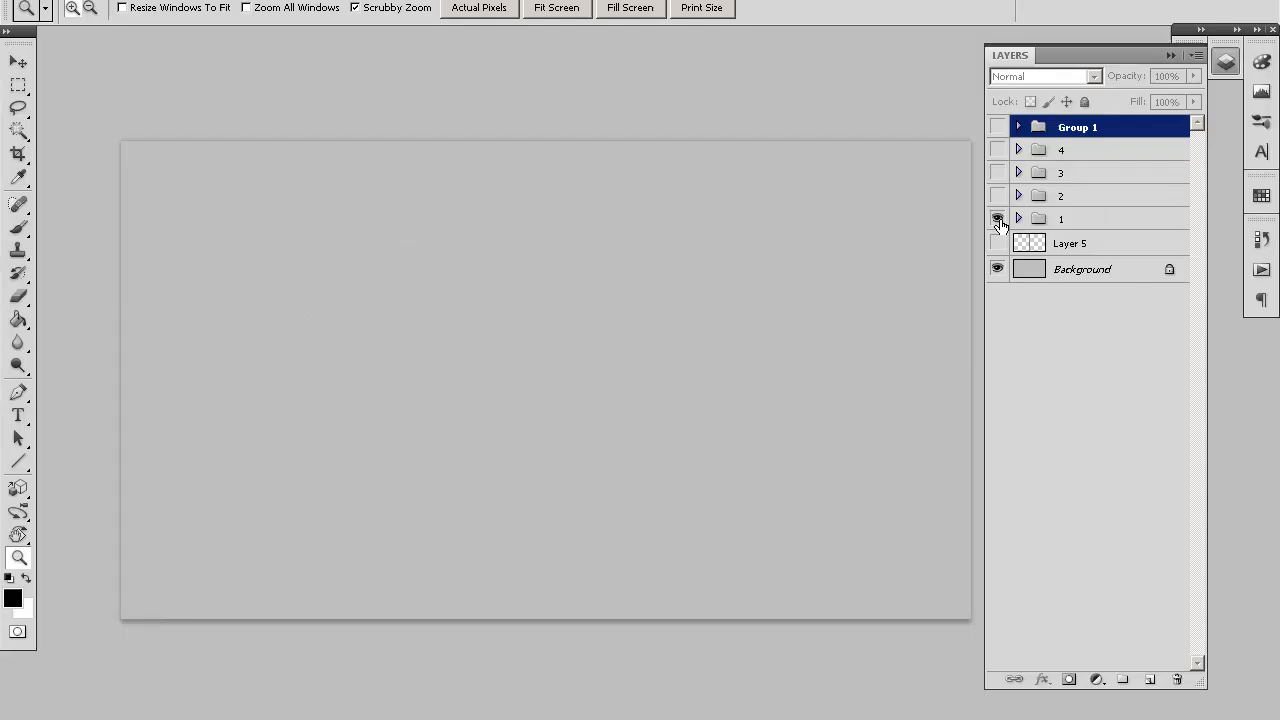
# Step: Show and hide the Hello Kitty group, then display the fourth comparison group
pyautogui.click(996, 219)
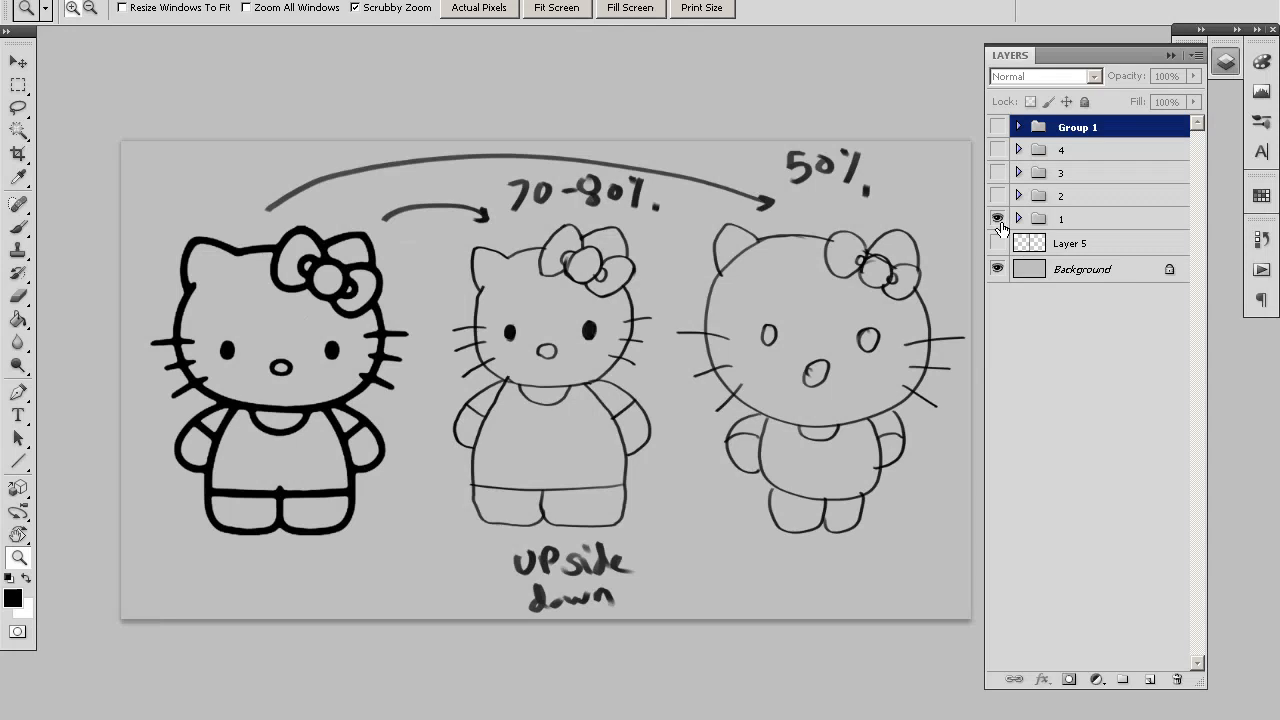
pyautogui.click(996, 218)
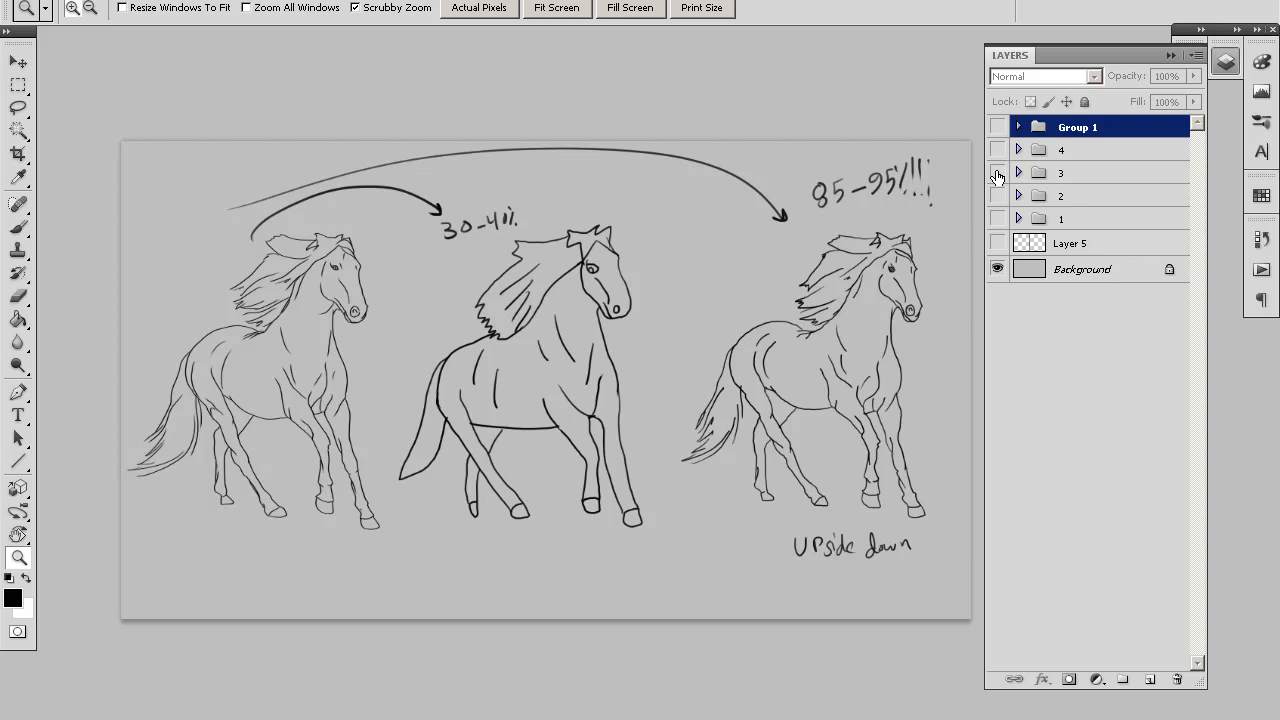
pyautogui.click(997, 149)
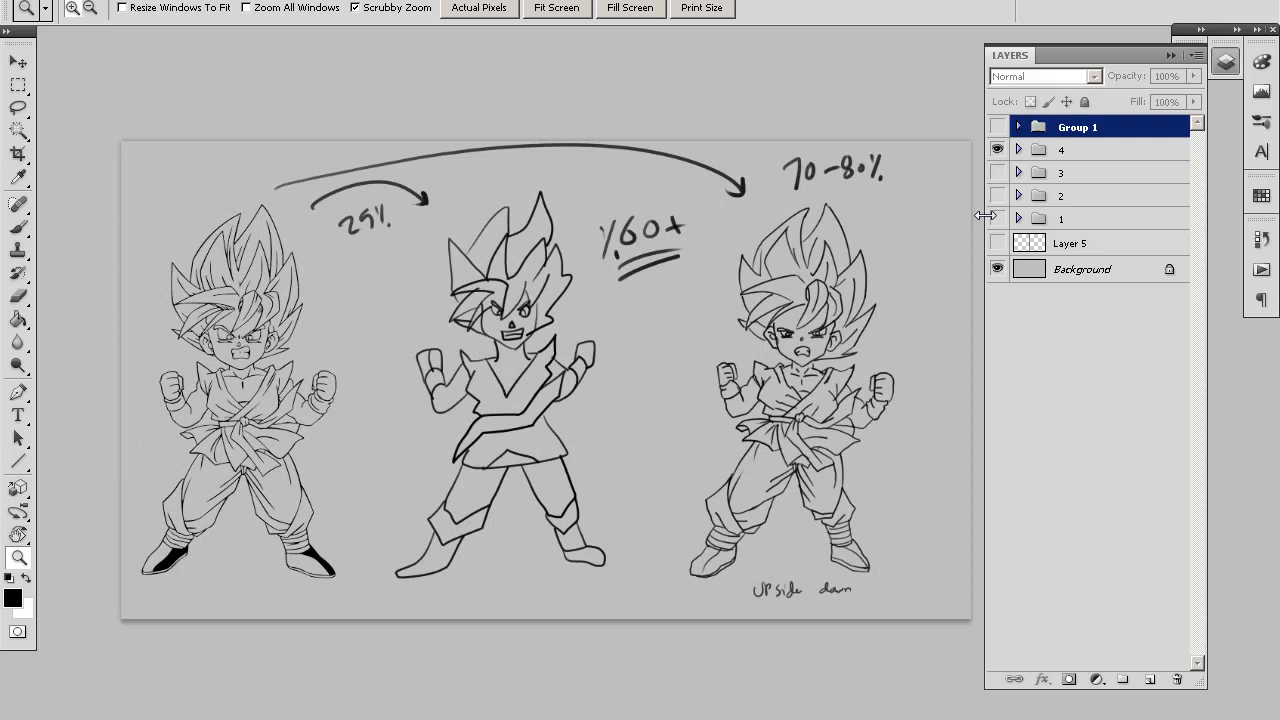